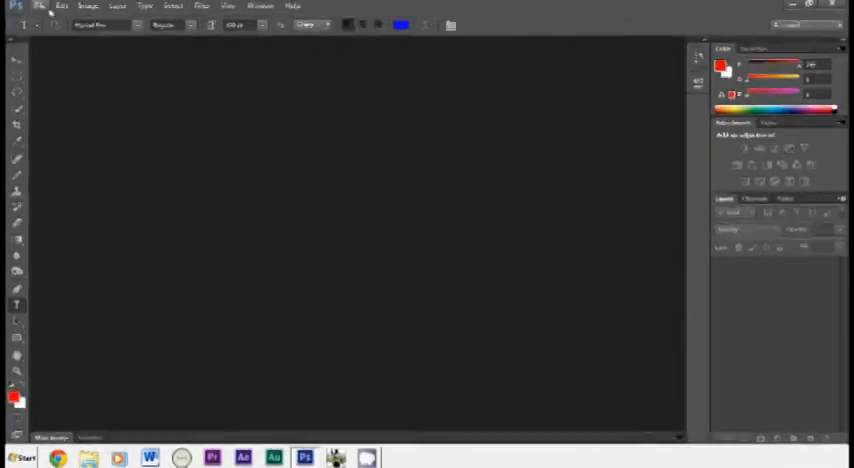
- Open the Razer logo photo from the Pictures folder via File > Open
left_click(40, 6)
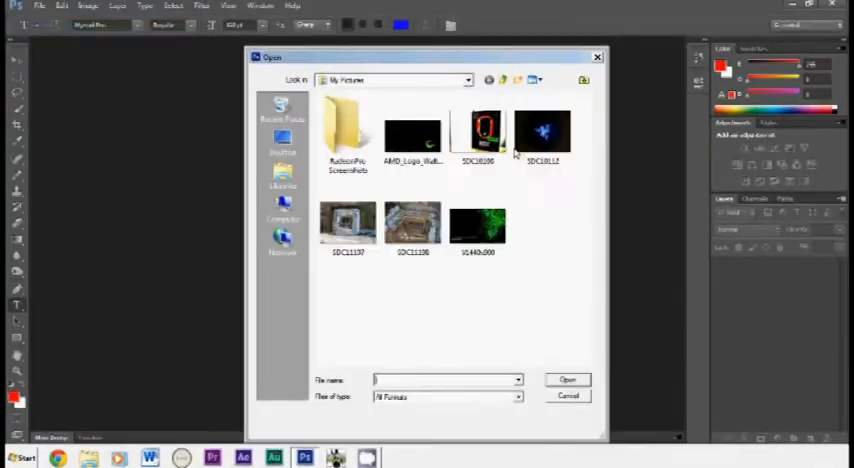
left_click(568, 396)
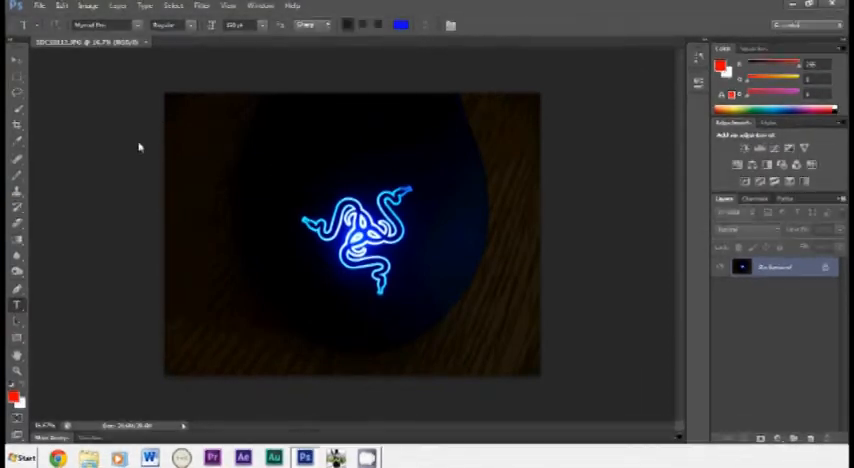
- Apply three Brightness/Contrast passes, lowering brightness and raising contrast until the surface is black
left_click(88, 6)
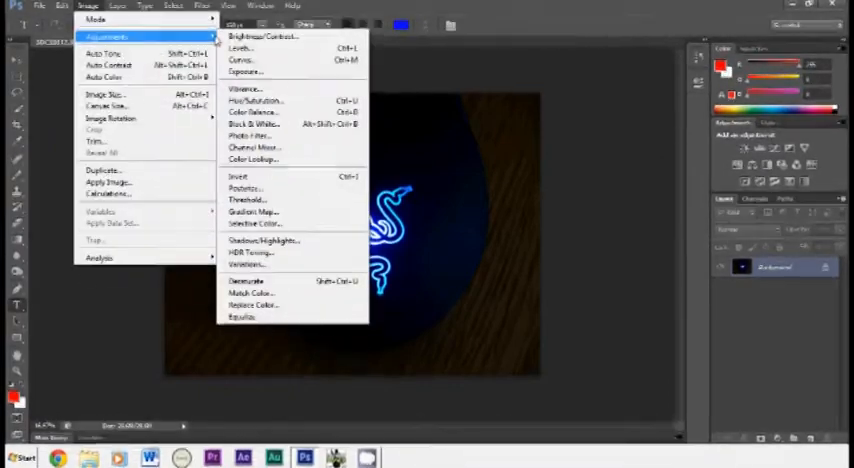
left_click(262, 36)
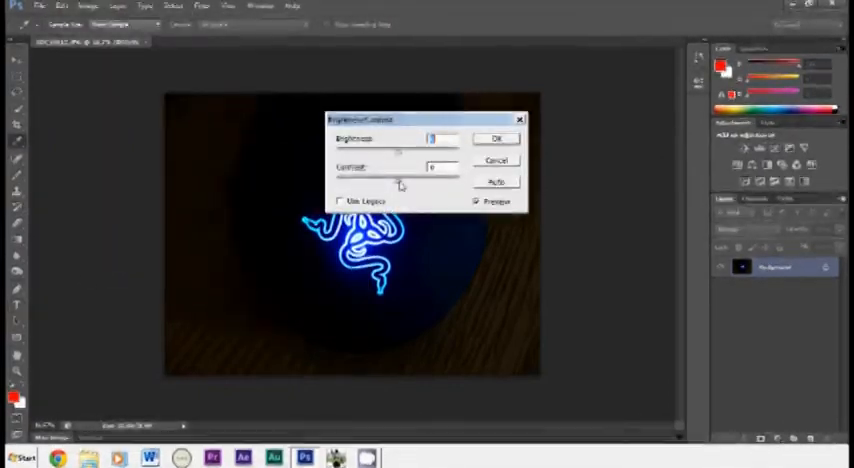
left_click(496, 138)
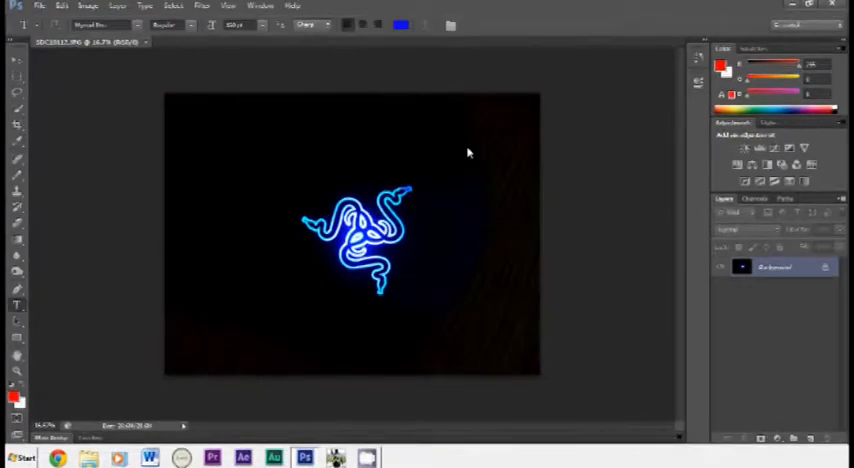
left_click(88, 6)
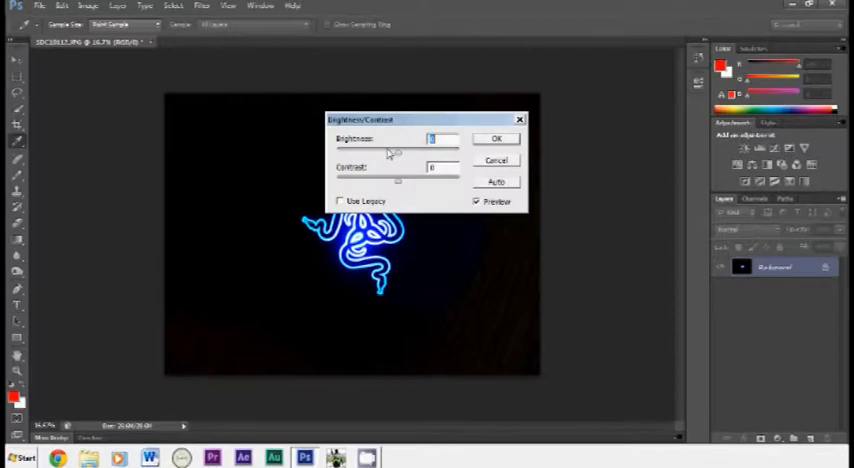
left_click(496, 138)
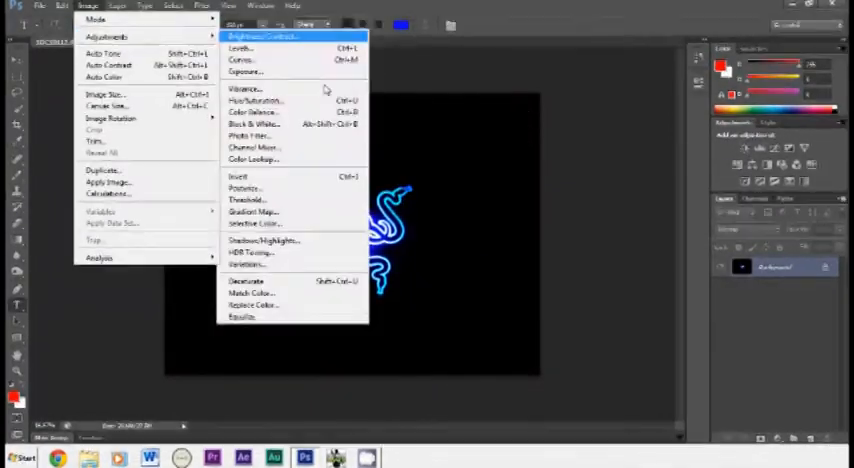
left_click(264, 36)
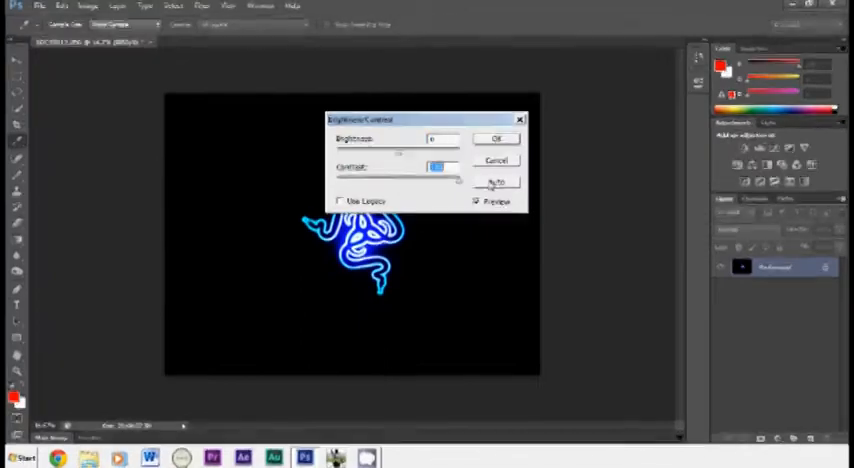
left_click(496, 138)
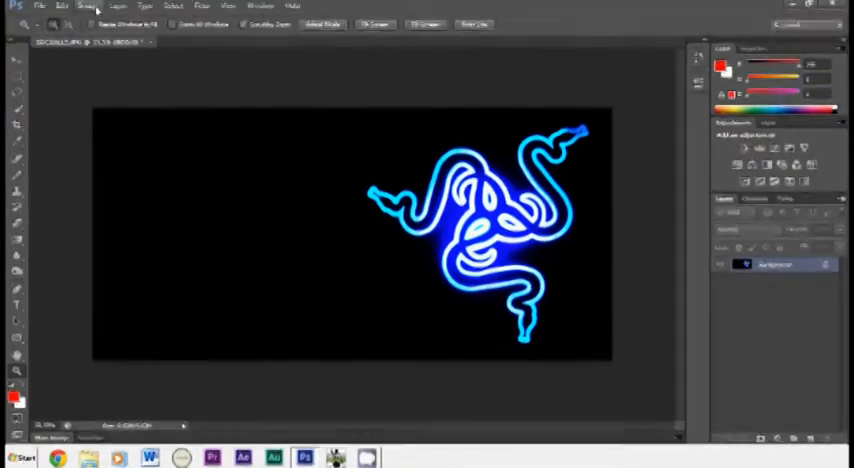
- After committing the wide panoramic crop, bring up the Image adjustments for the next edit
left_click(88, 6)
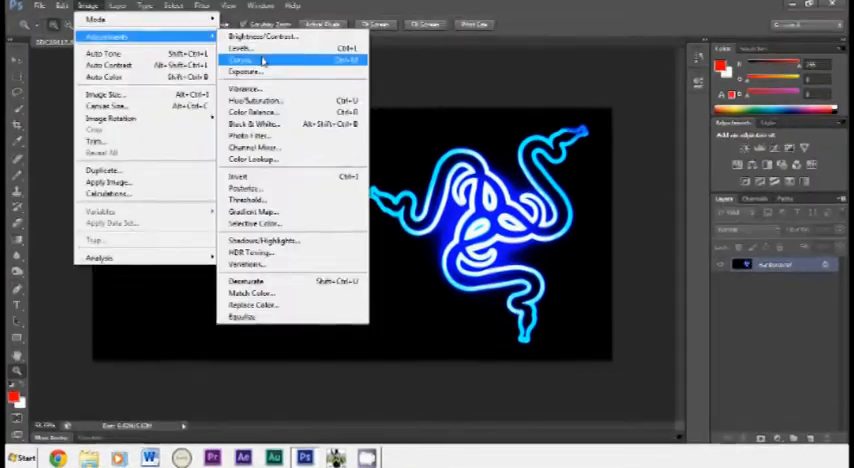
- Apply a Vibrance adjustment with increased vibrance and saturation to intensify the blue glow
left_click(242, 88)
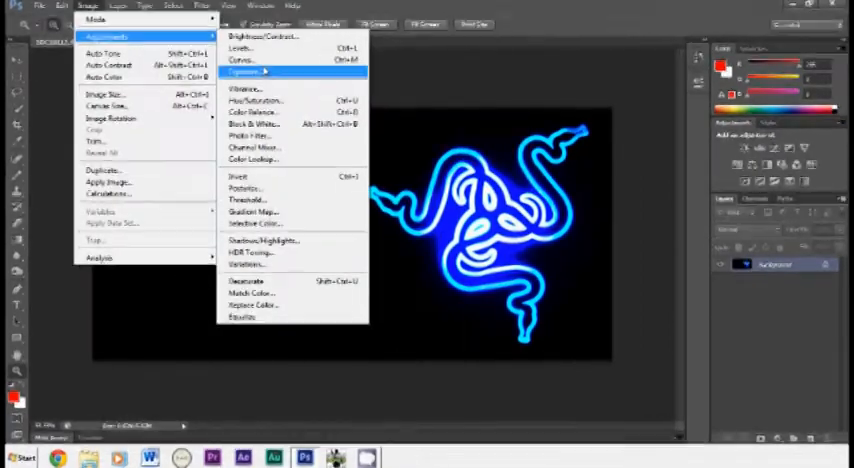
left_click(244, 72)
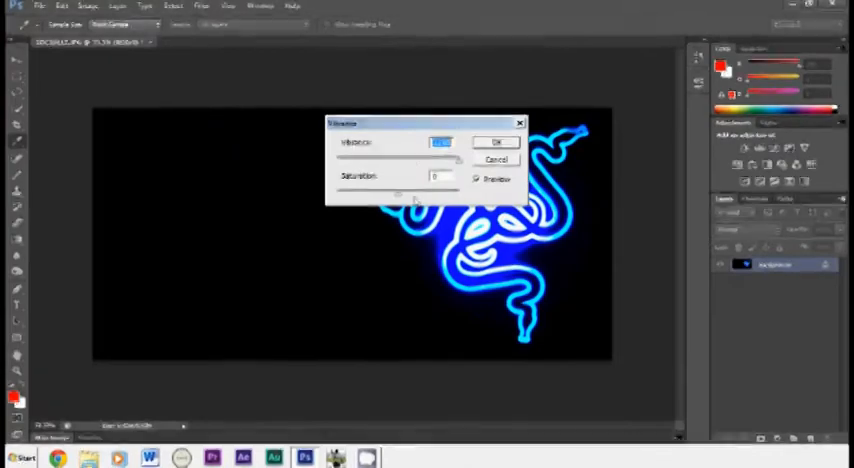
left_click(496, 140)
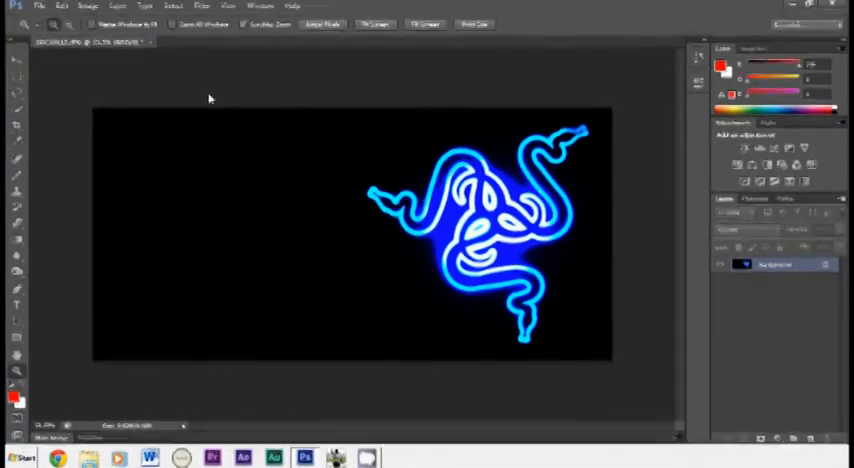
- Apply a Color Balance adjustment shifting the midtone sliders of the logo's glow
left_click(88, 6)
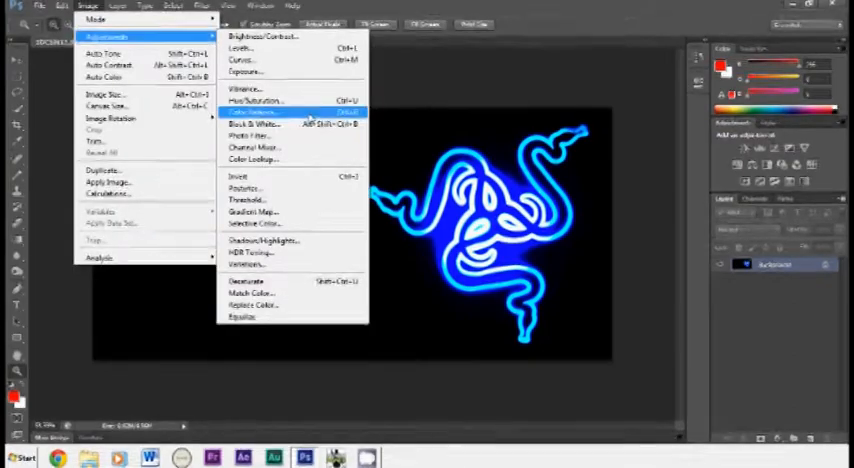
left_click(254, 112)
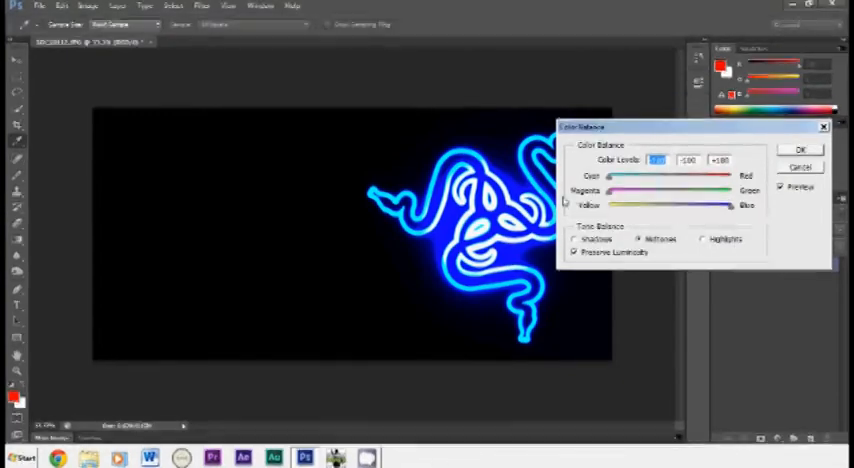
left_click(800, 148)
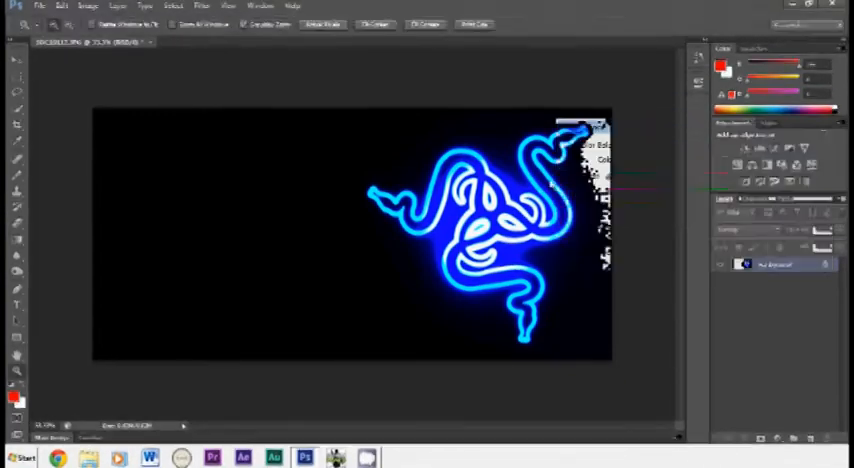
left_click(88, 8)
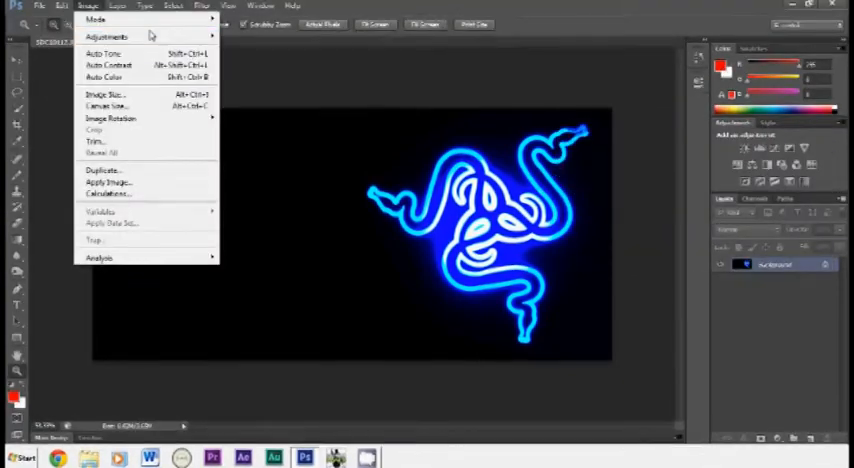